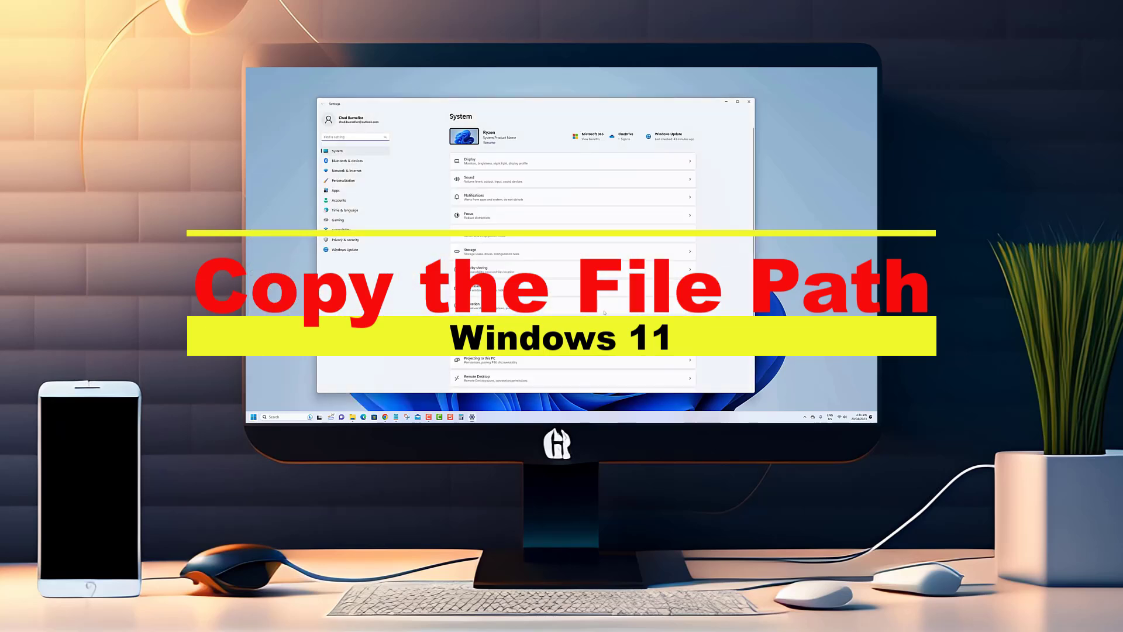
# - Browse the Network & internet, Bluetooth & devices and Apps pages in Windows Settings, returning to System each time
pyautogui.scroll(-3)
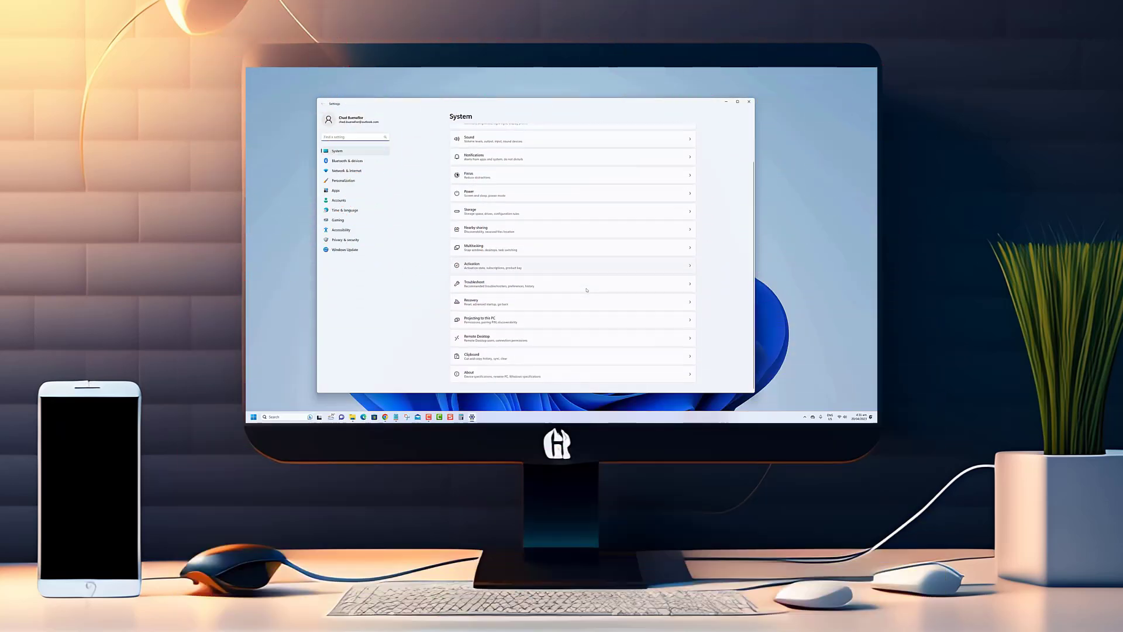
pyautogui.click(347, 170)
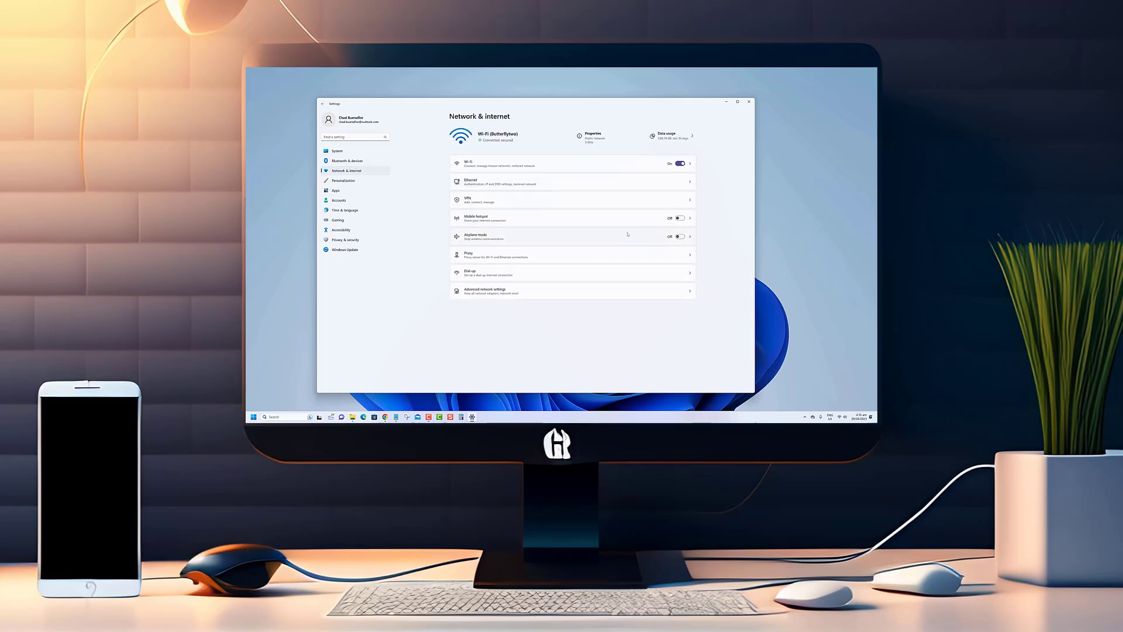
pyautogui.click(337, 150)
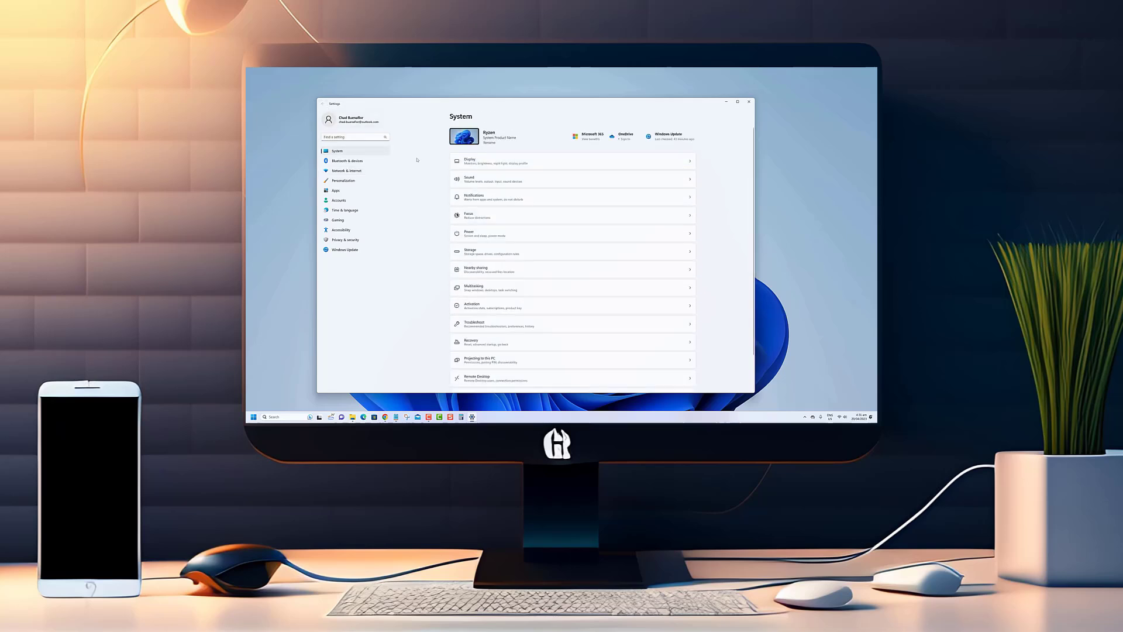
pyautogui.click(346, 160)
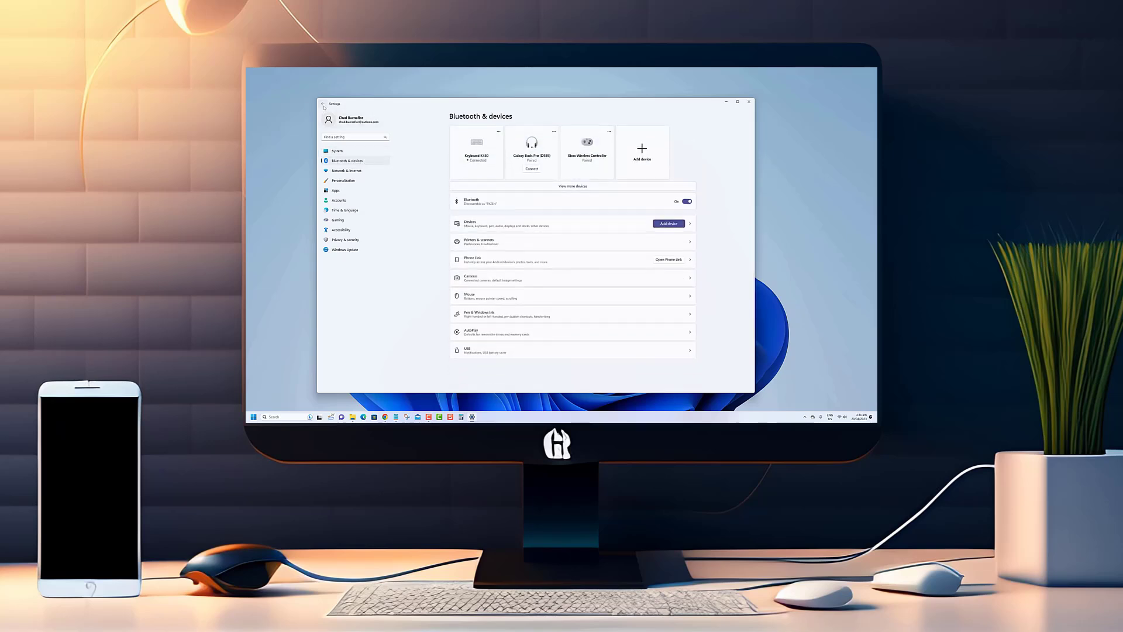
pyautogui.click(337, 151)
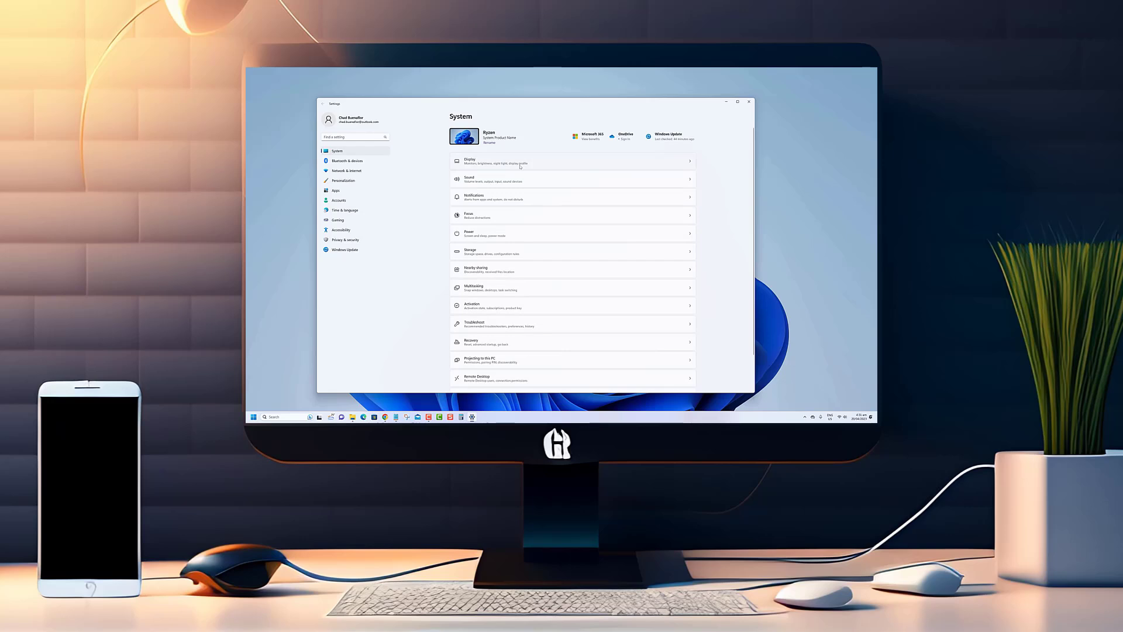
pyautogui.click(335, 189)
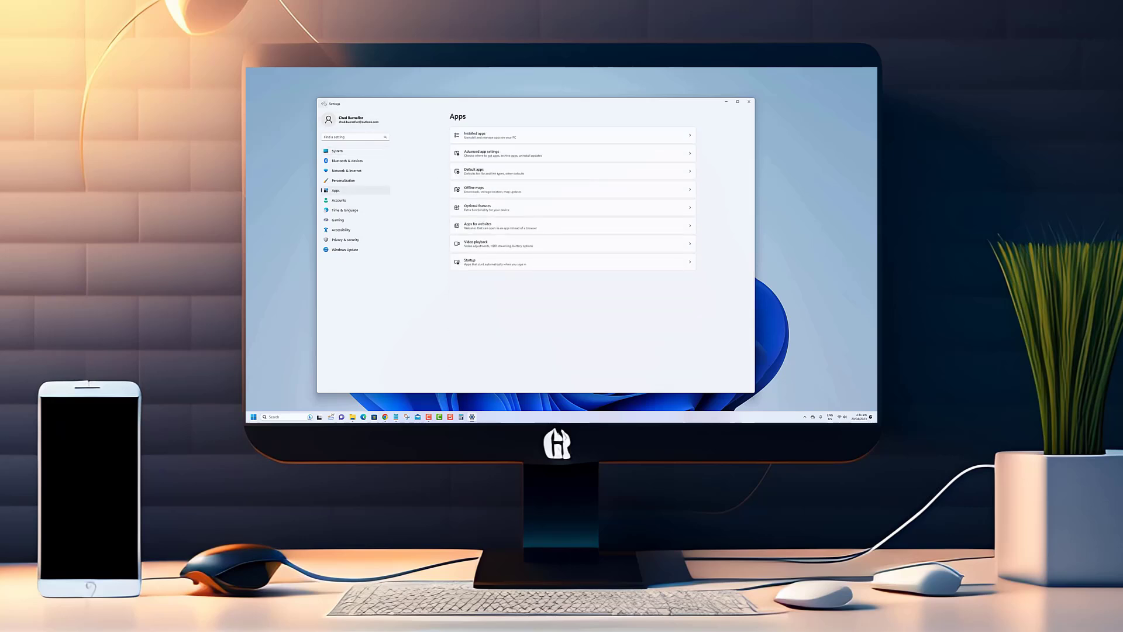
pyautogui.click(336, 150)
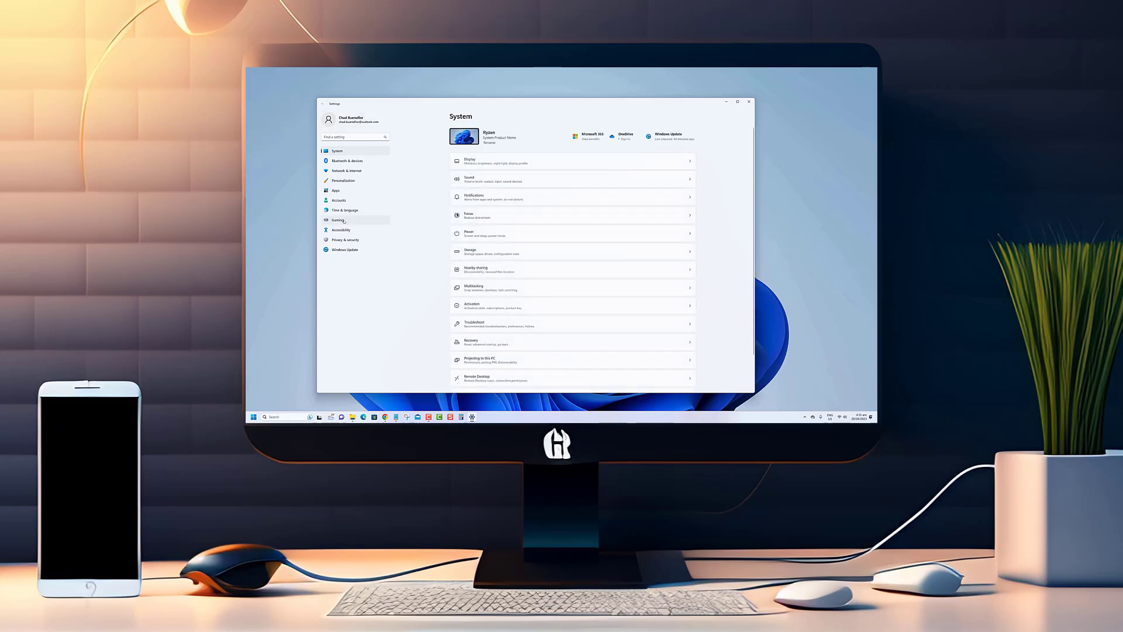
# - Visit the Gaming settings and its Xbox Game Bar page, then back out
pyautogui.click(337, 220)
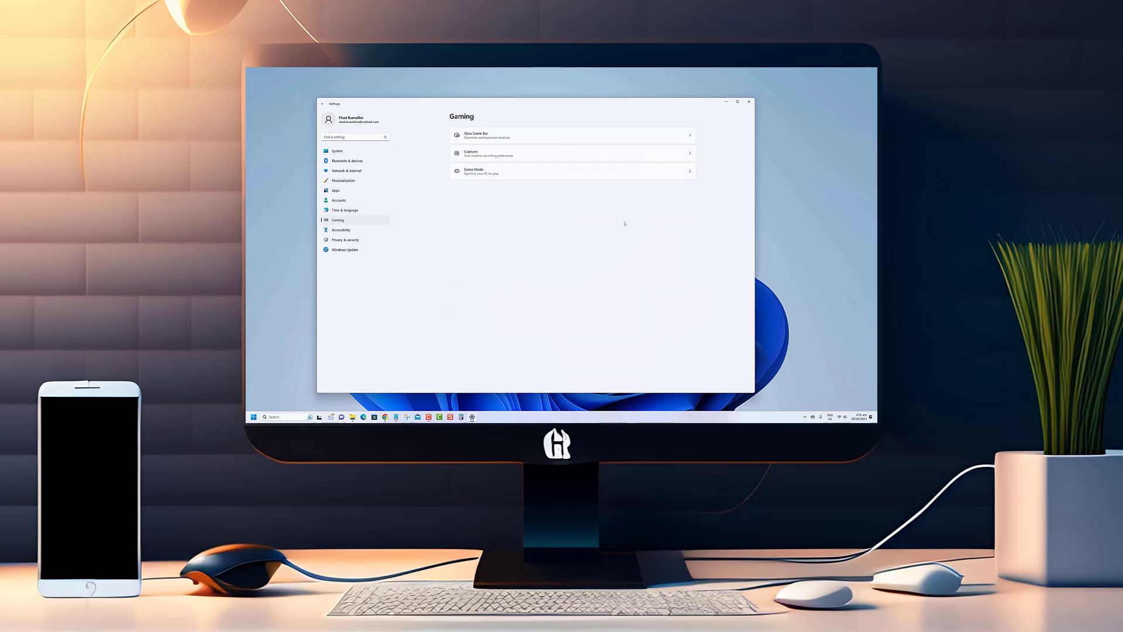
pyautogui.click(571, 134)
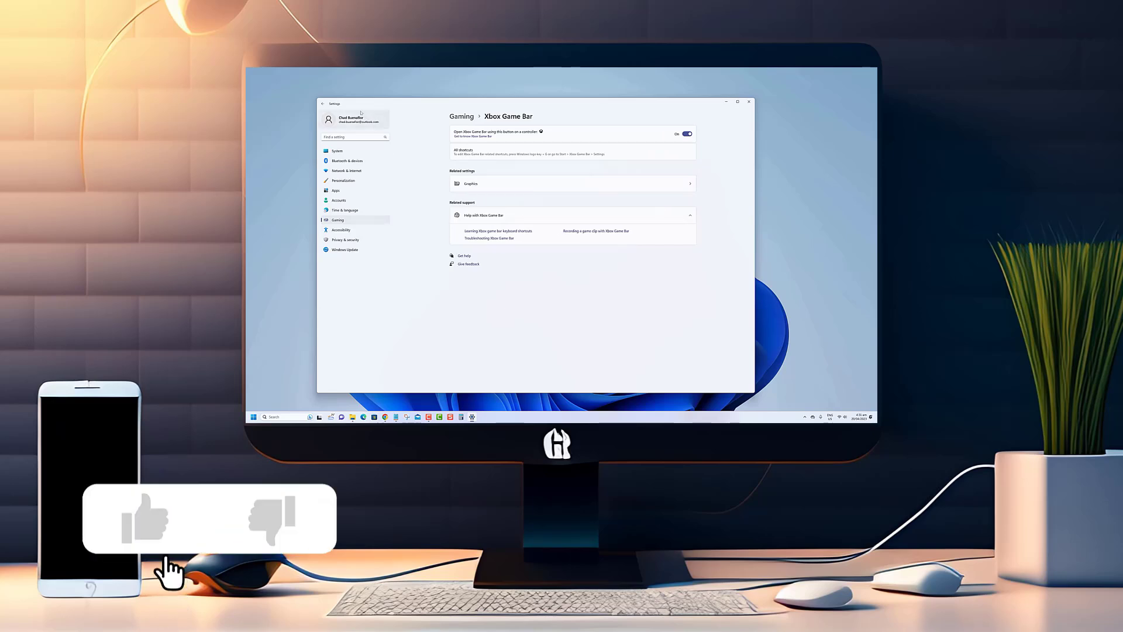
pyautogui.click(322, 104)
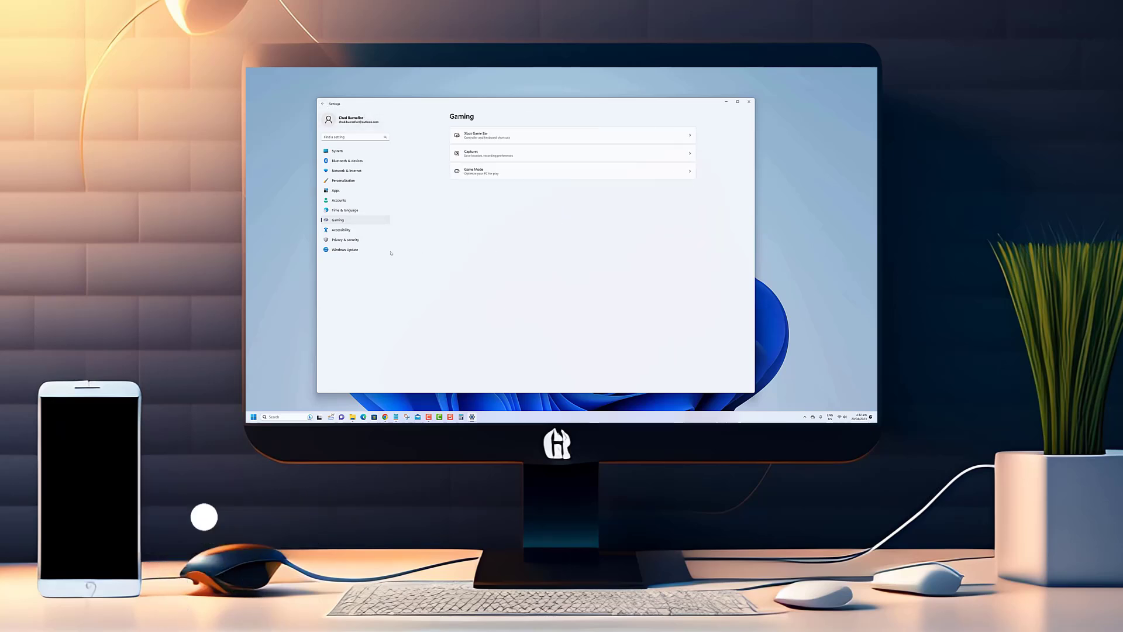
pyautogui.click(748, 102)
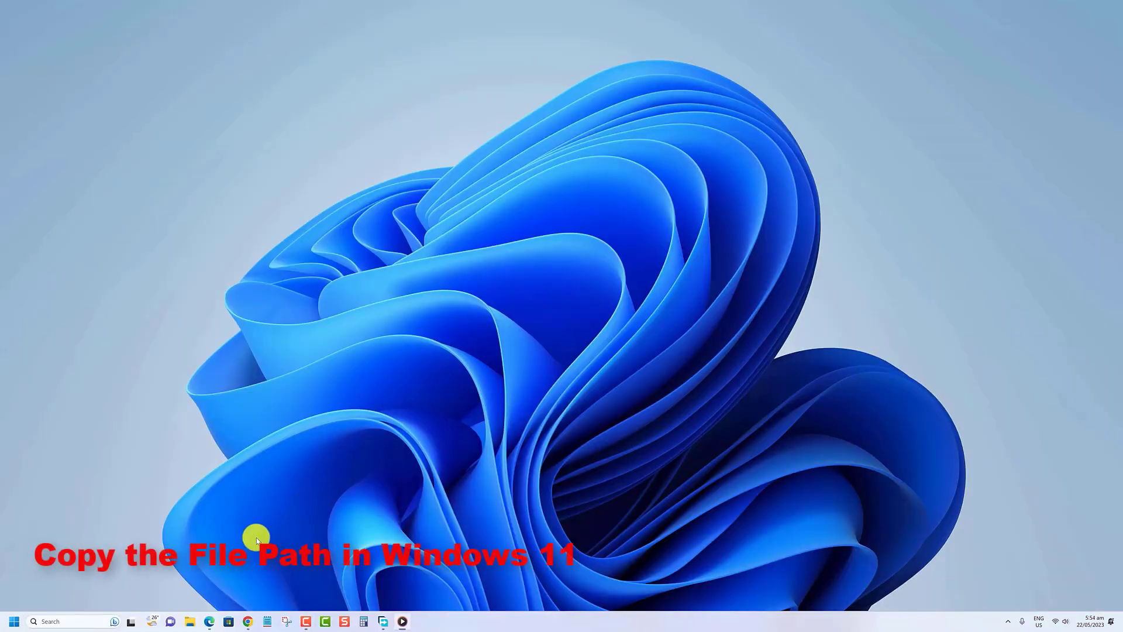
# - Launch File Explorer from the taskbar and select image 101 in the Downloads folder
pyautogui.click(130, 621)
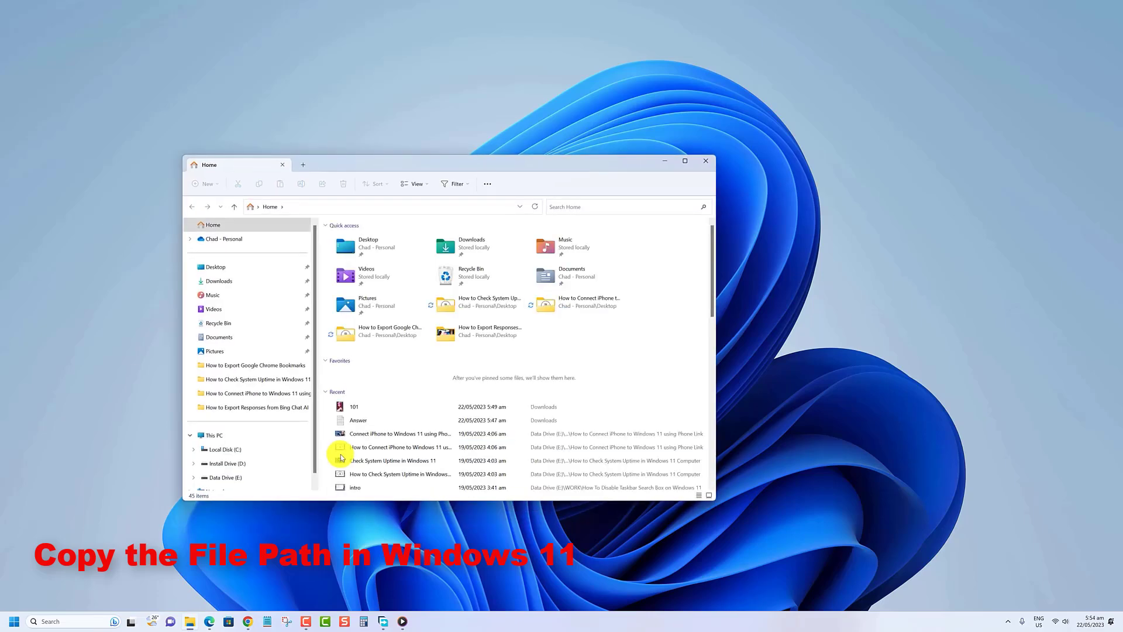
pyautogui.click(218, 280)
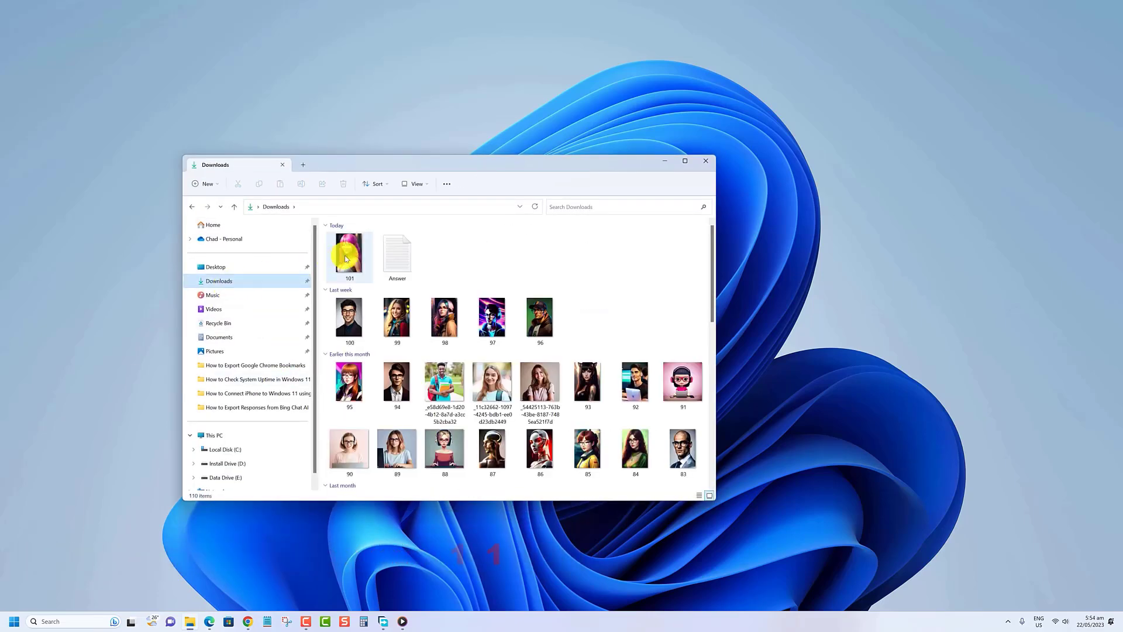
pyautogui.click(348, 256)
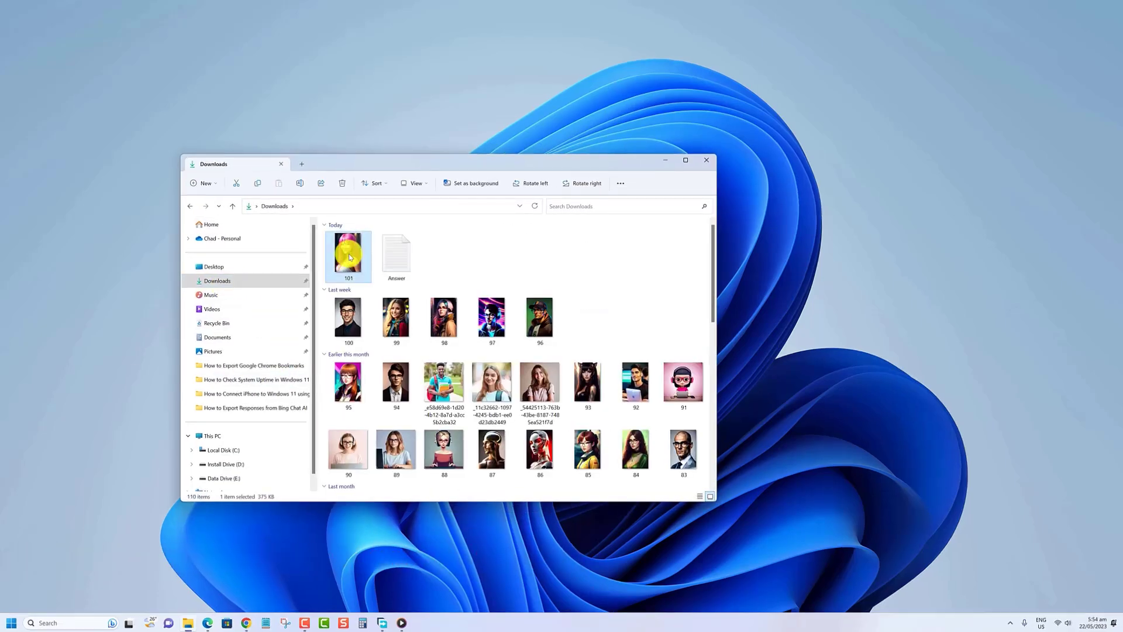
# - Show the context menu for image 101, which offers Copy as path
pyautogui.rightClick(348, 256)
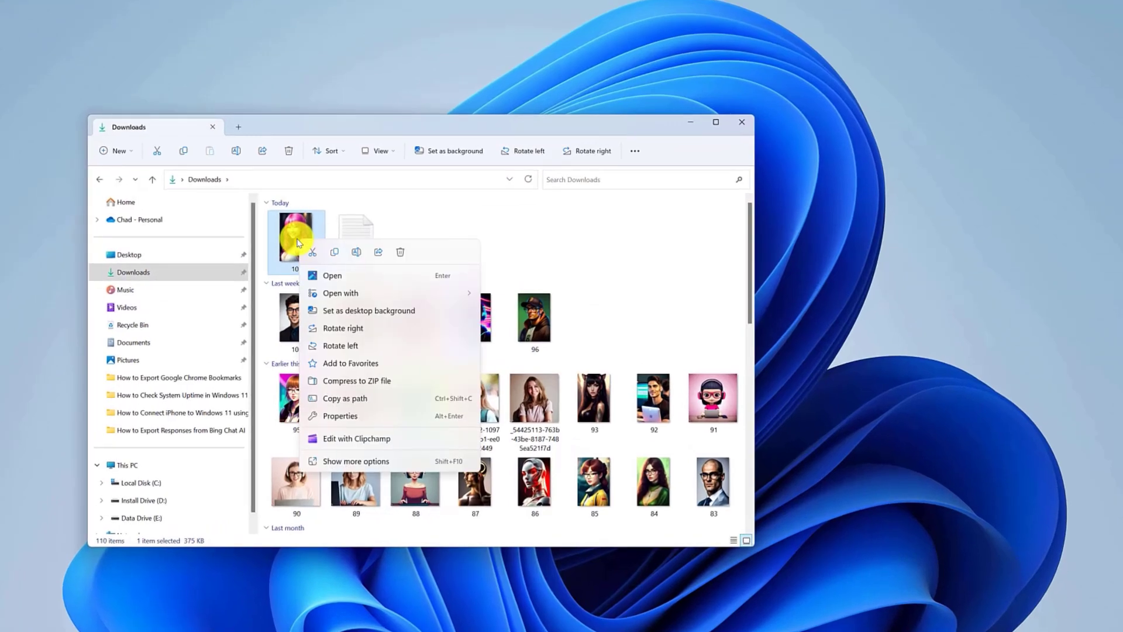
pyautogui.moveTo(344, 398)
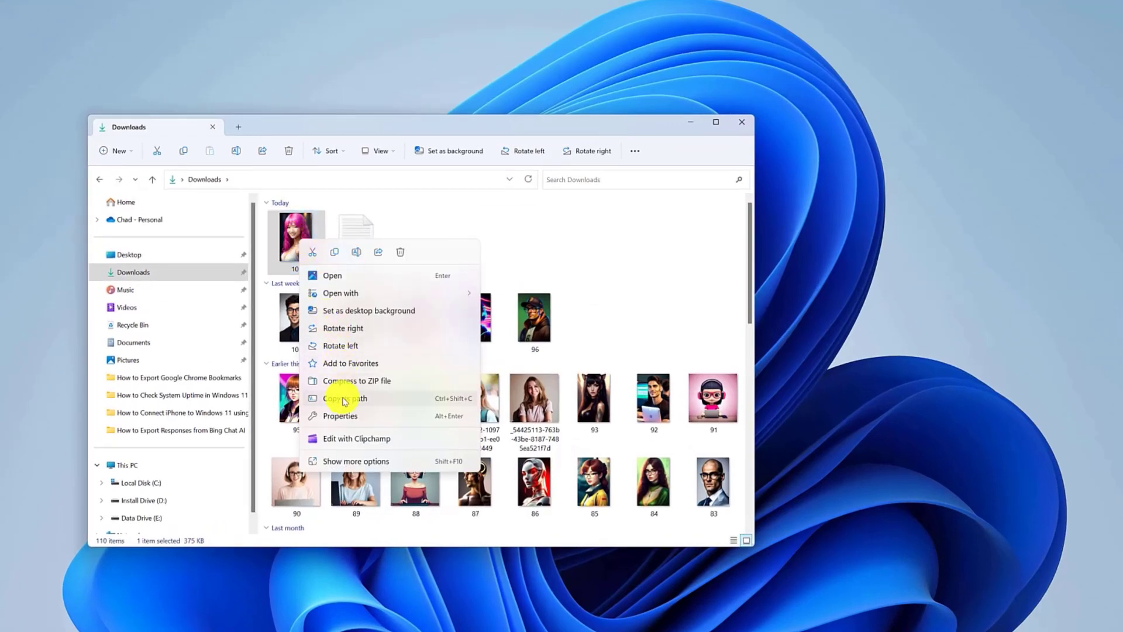